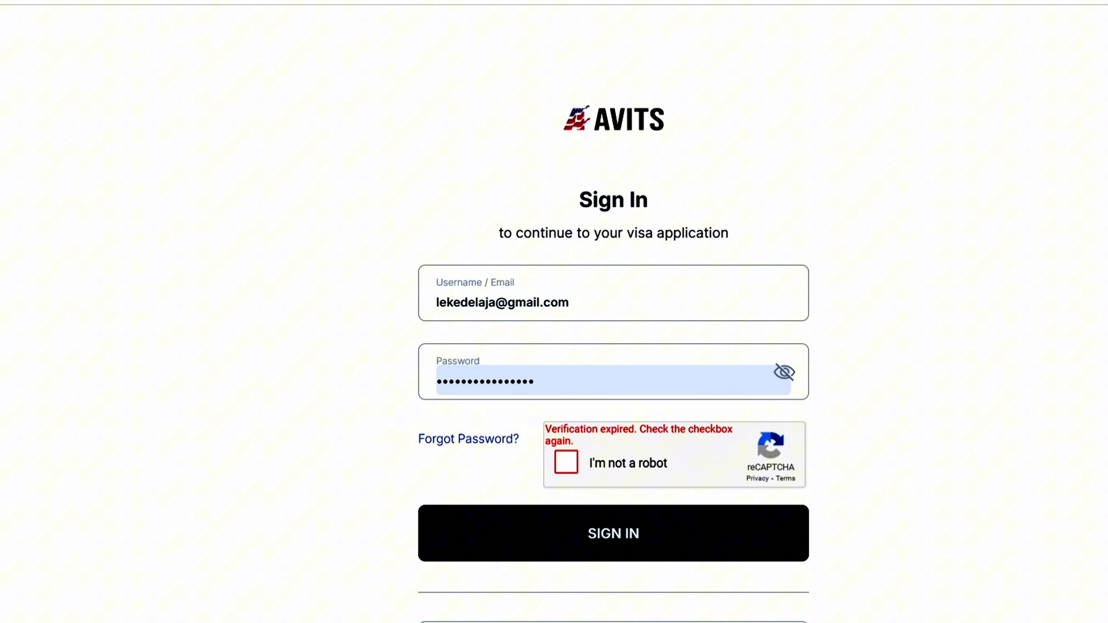
Sign in to the visa account and land on the dashboard with one scheduled appointment
left_click(612, 534)
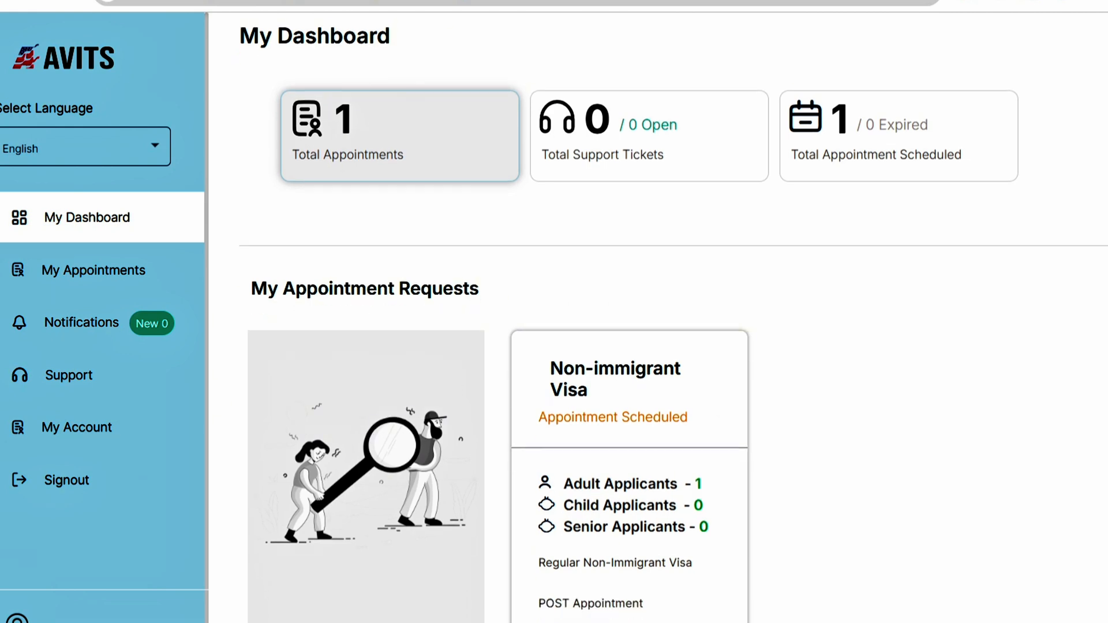
scroll("down", 3)
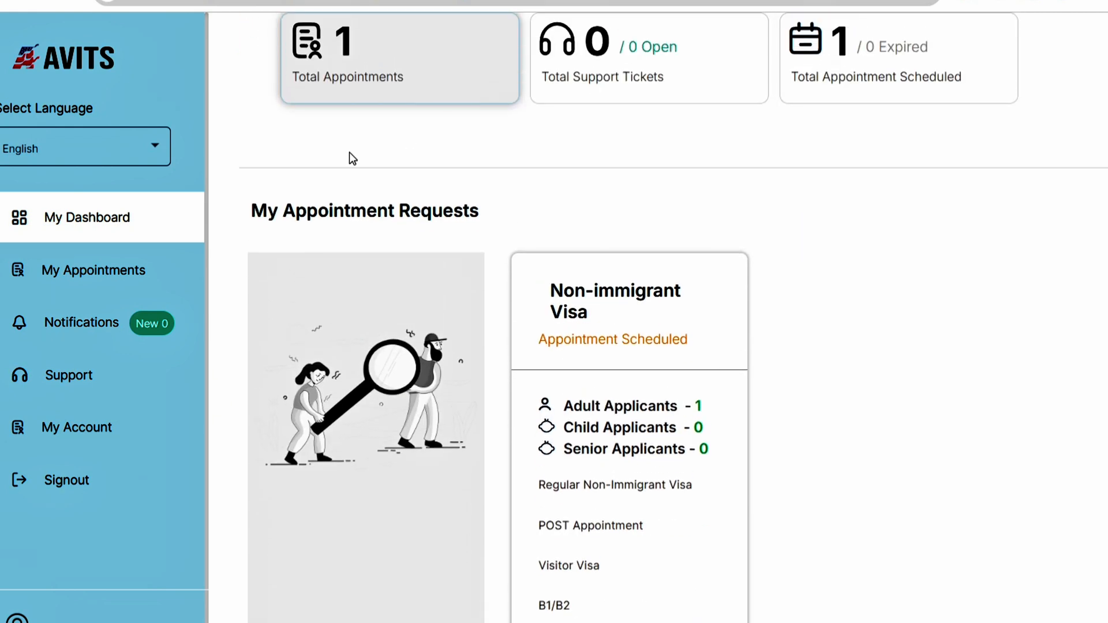
mouse_move(75, 200)
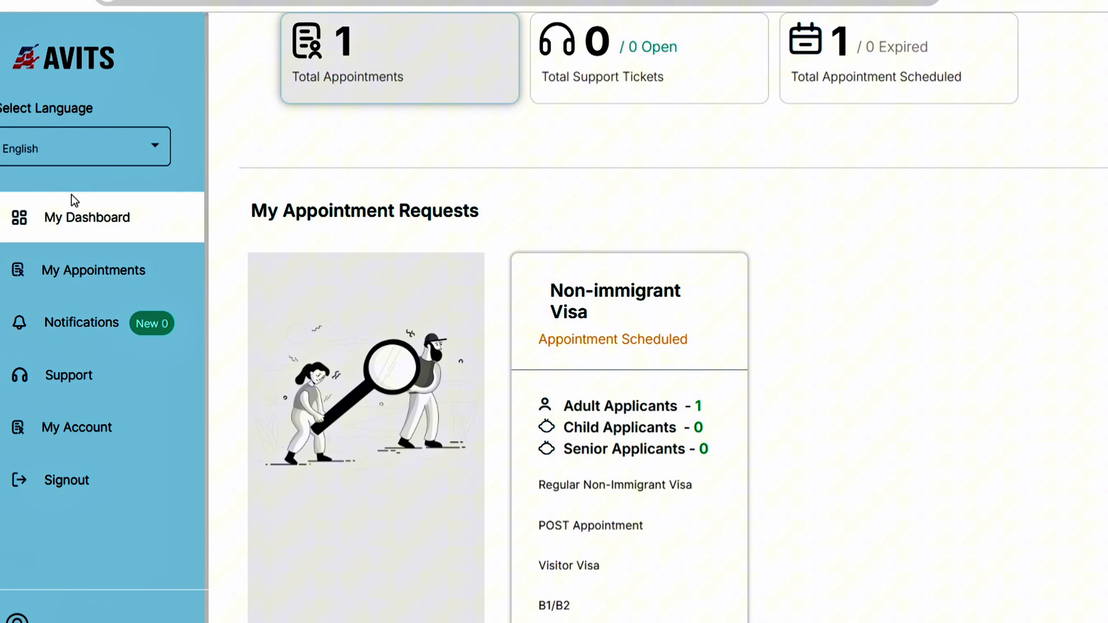
mouse_move(80, 322)
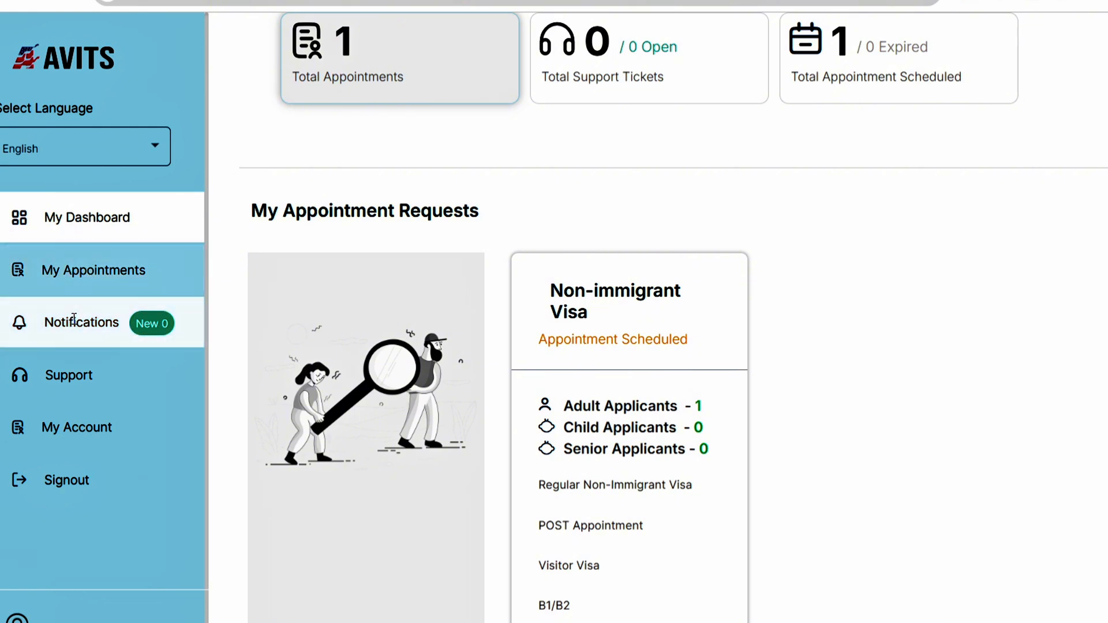
mouse_move(76, 427)
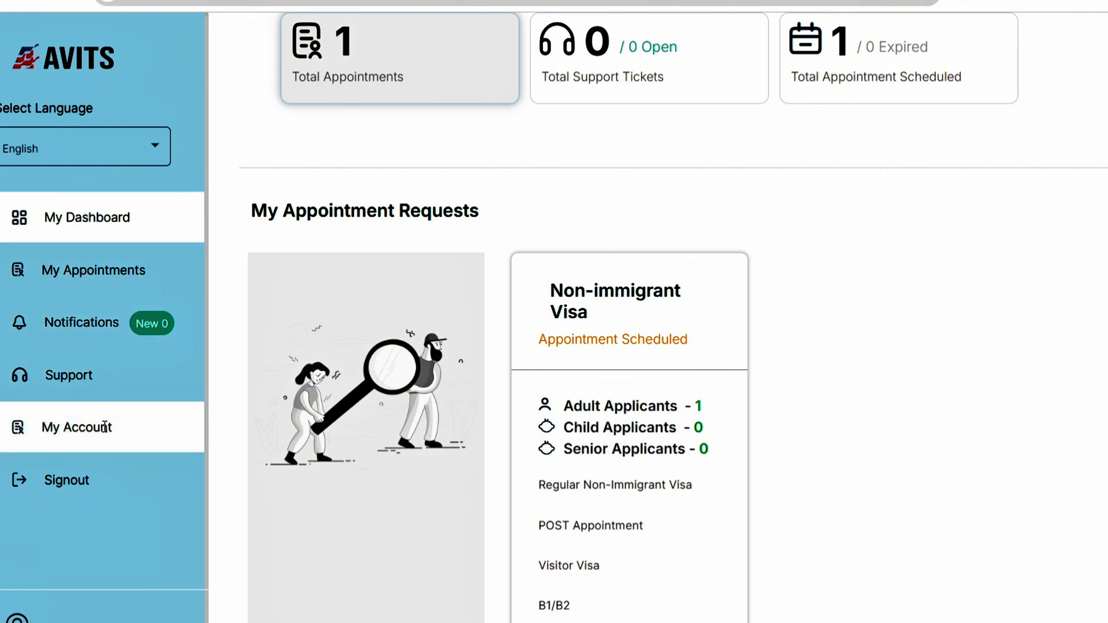
mouse_move(92, 271)
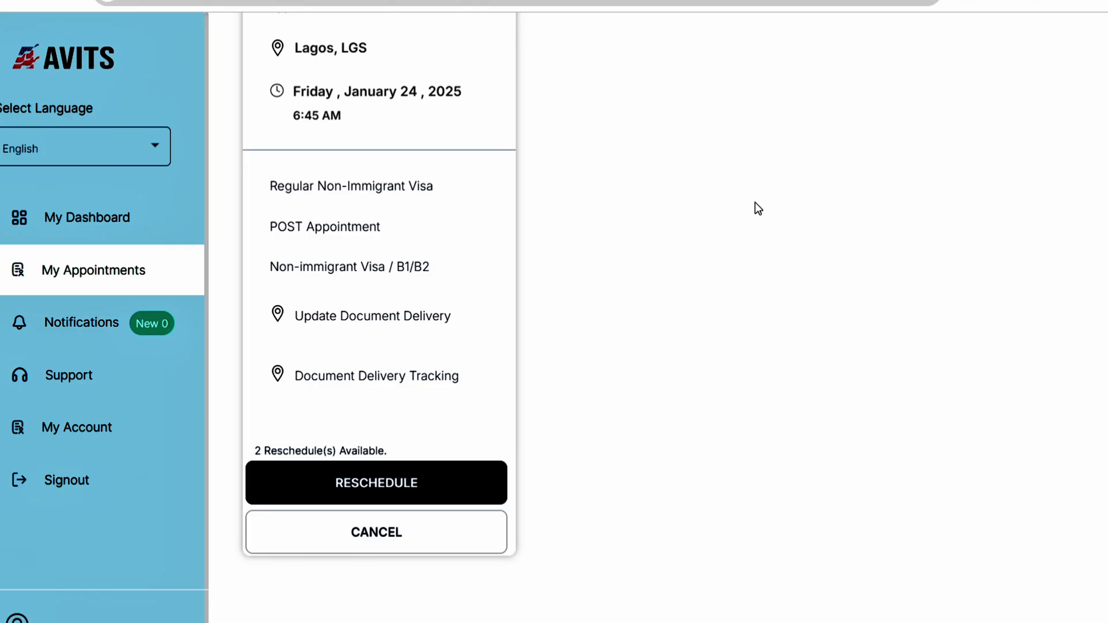
mouse_move(612, 23)
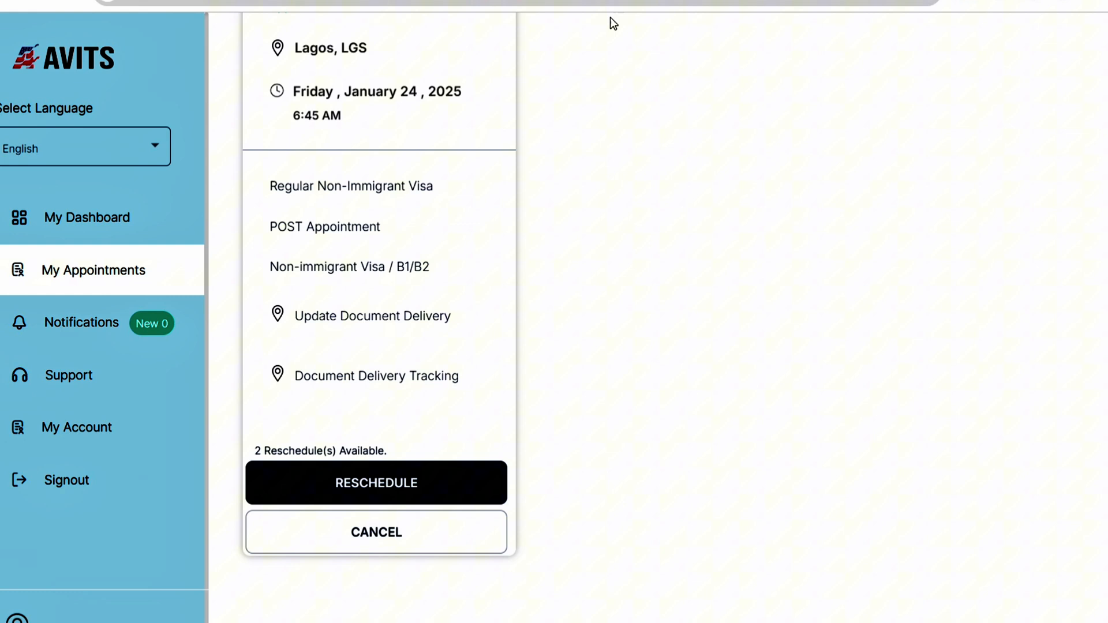
mouse_move(285, 116)
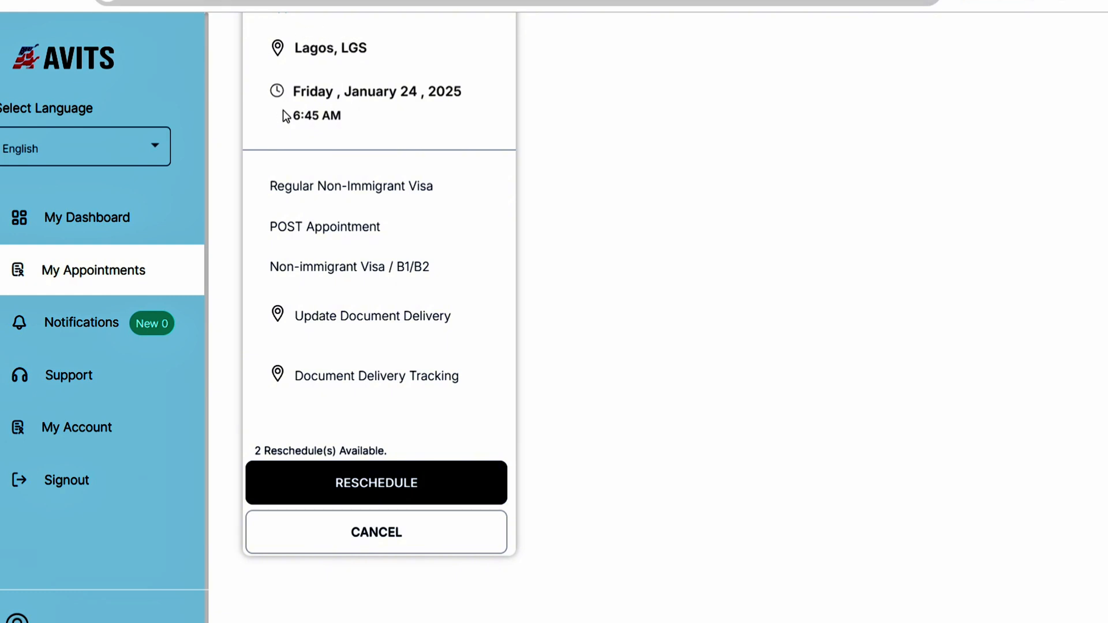
mouse_move(460, 110)
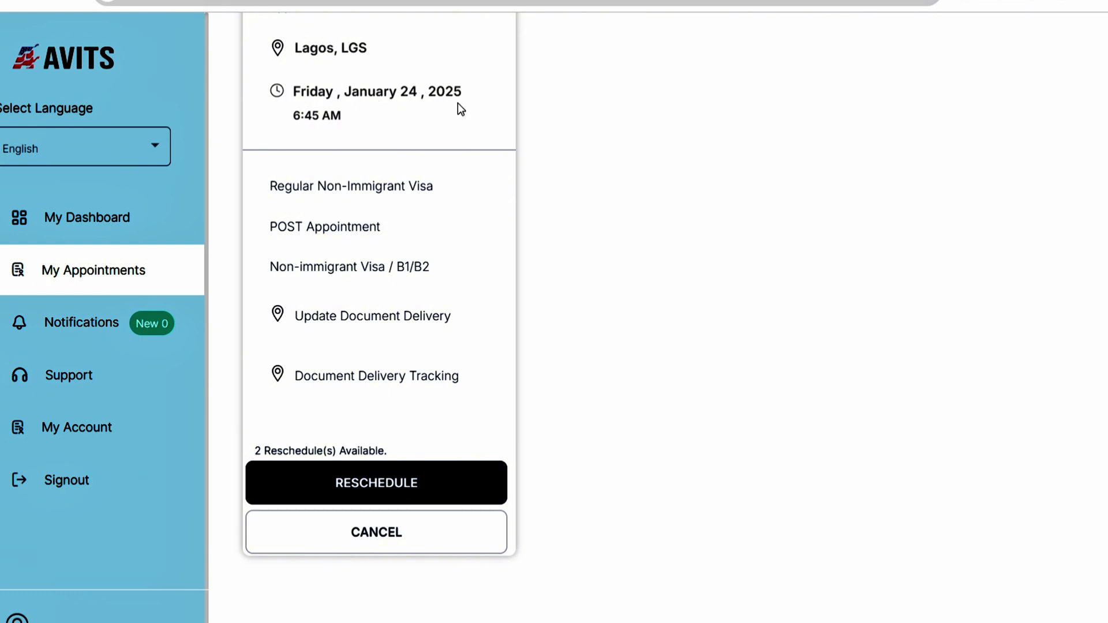
mouse_move(305, 132)
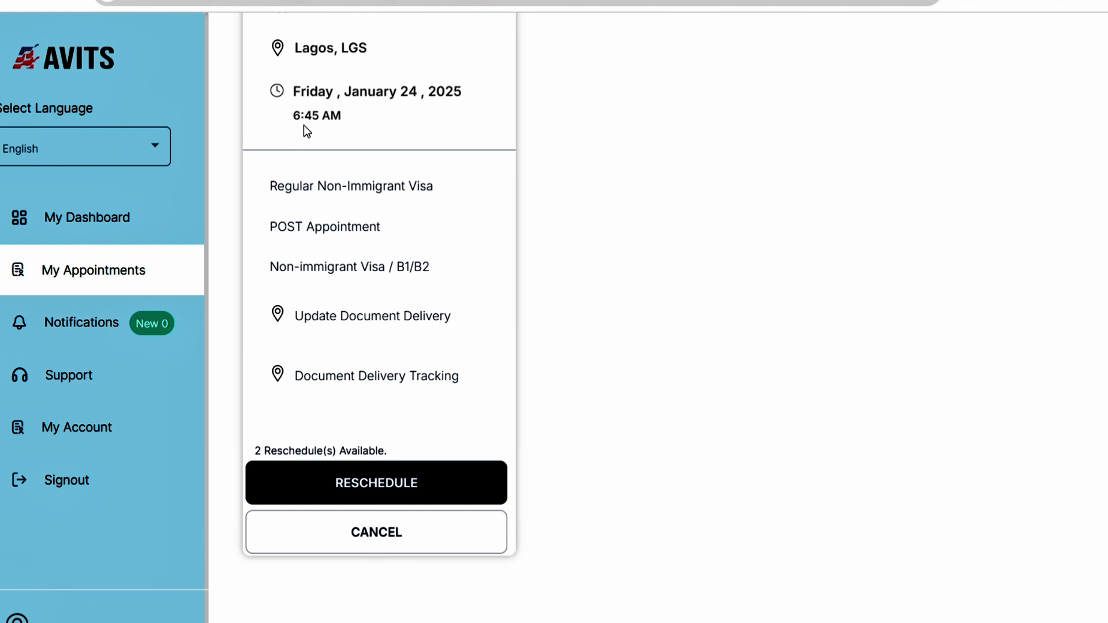
mouse_move(359, 209)
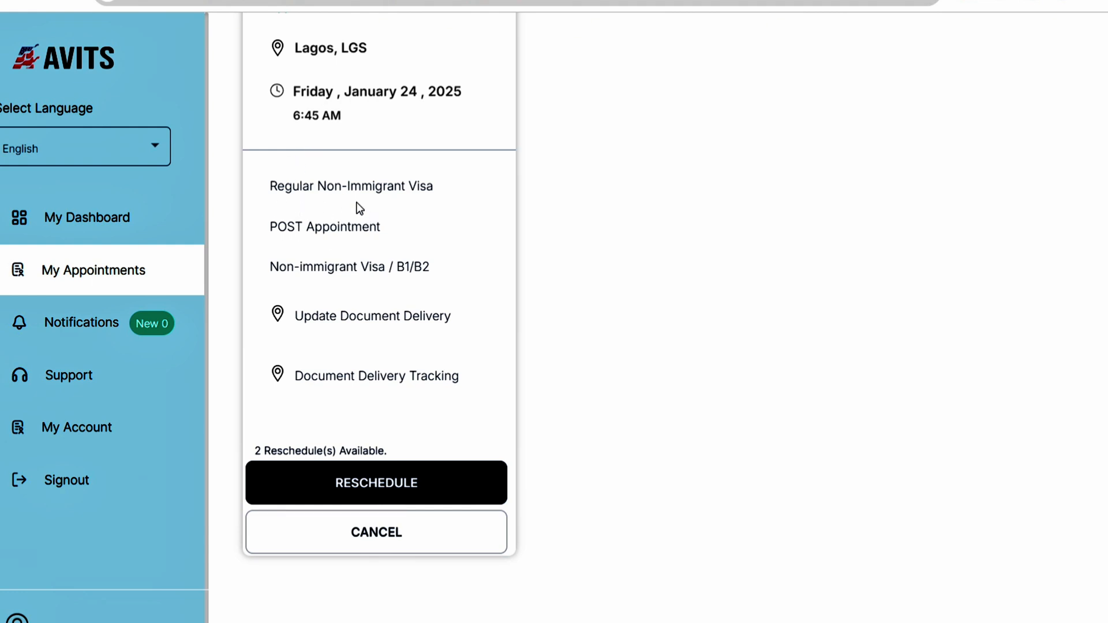
mouse_move(324, 388)
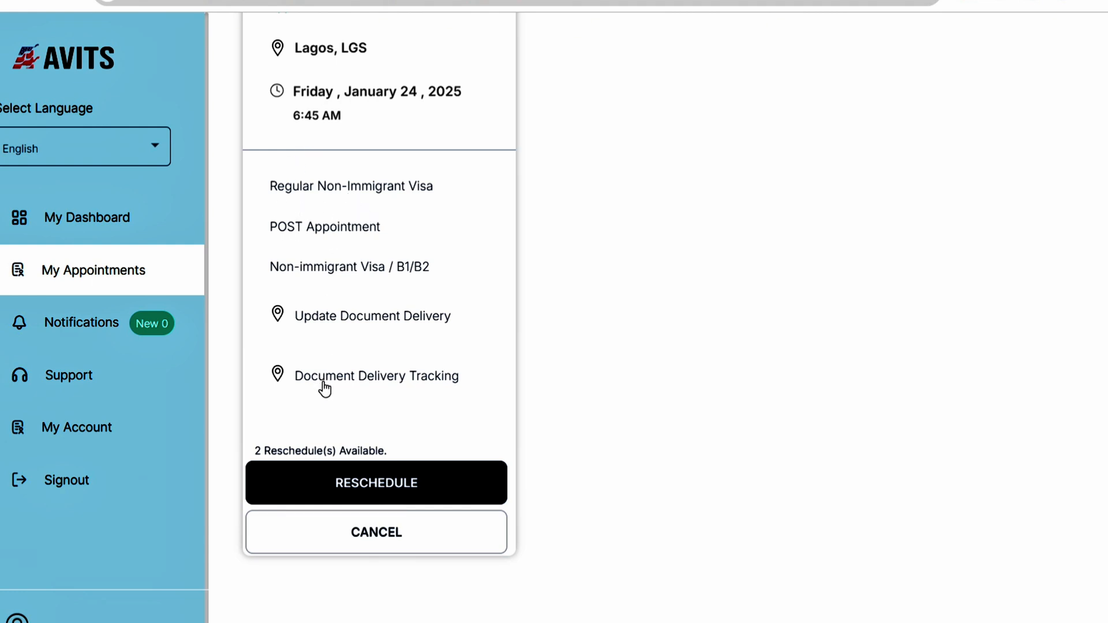
mouse_move(315, 470)
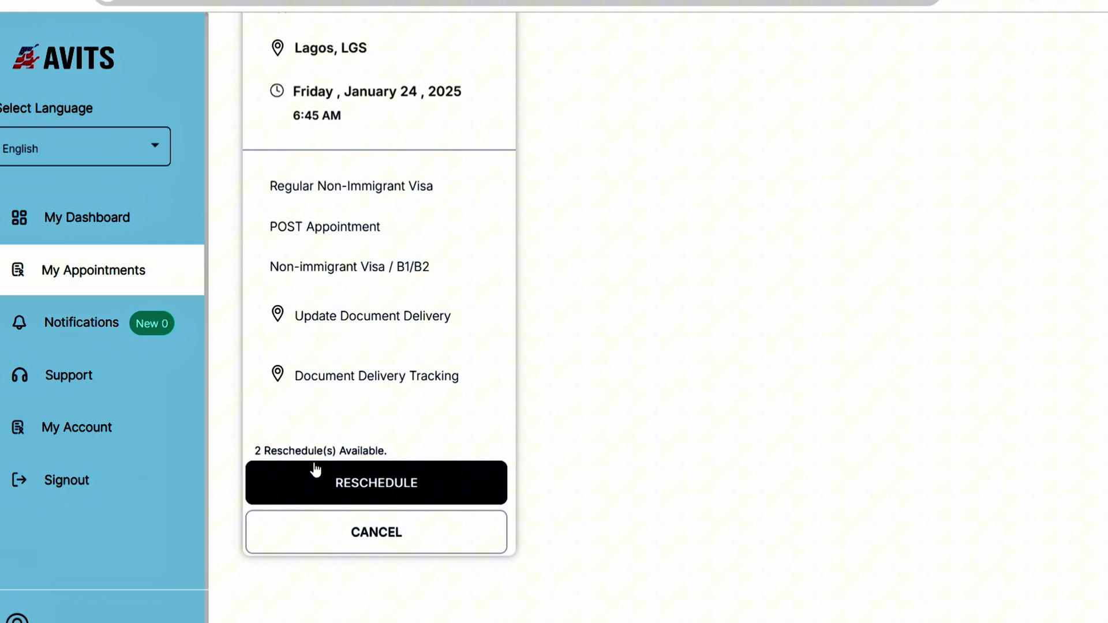
mouse_move(663, 234)
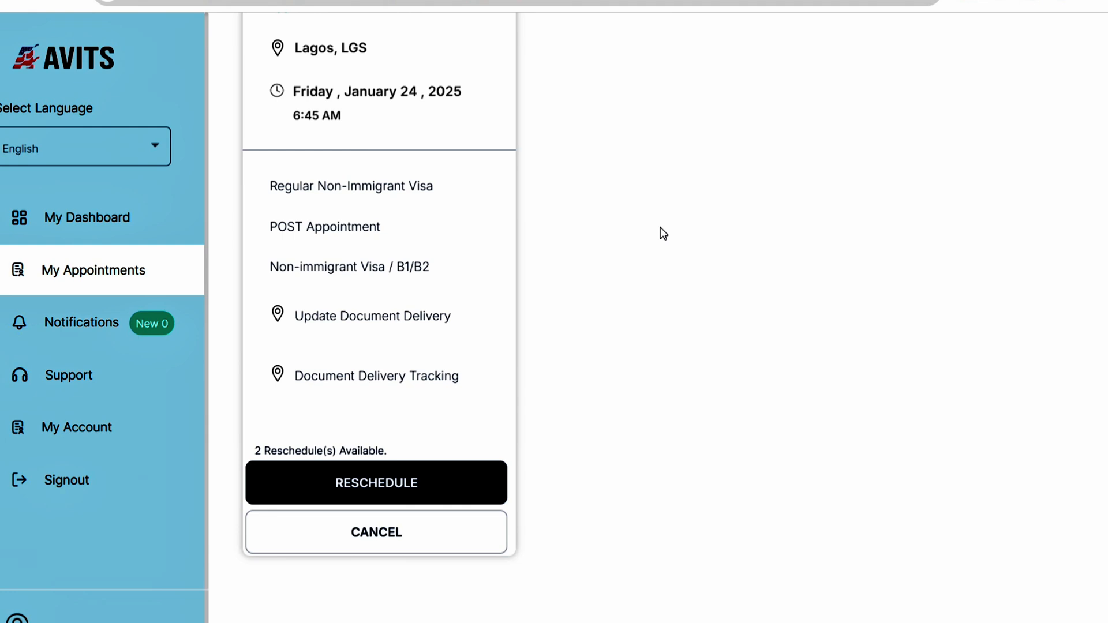
mouse_move(398, 451)
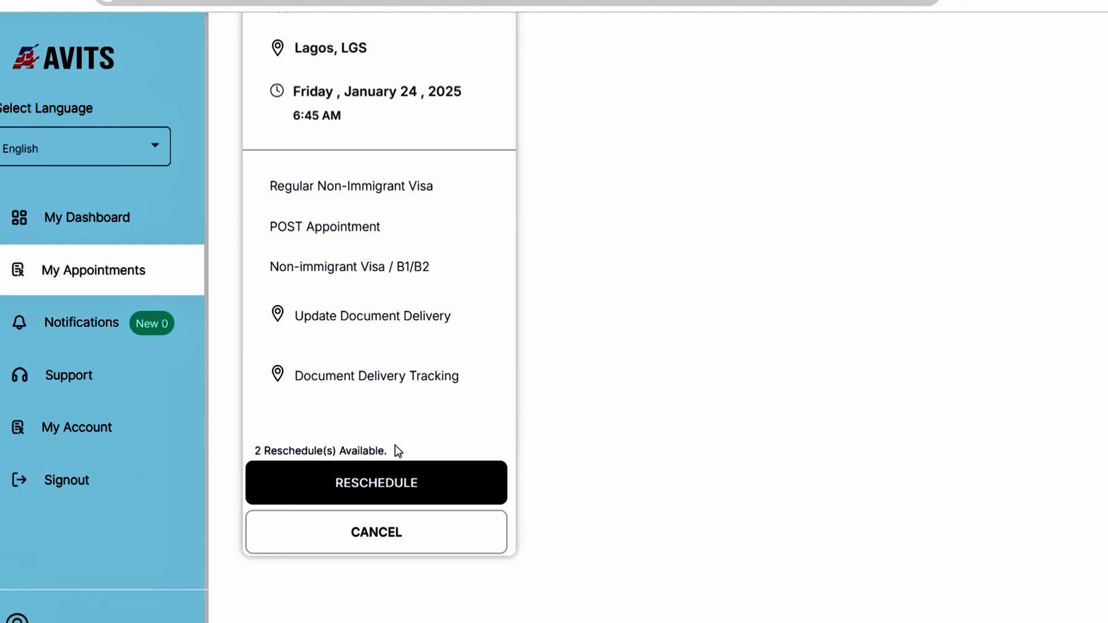
mouse_move(375, 487)
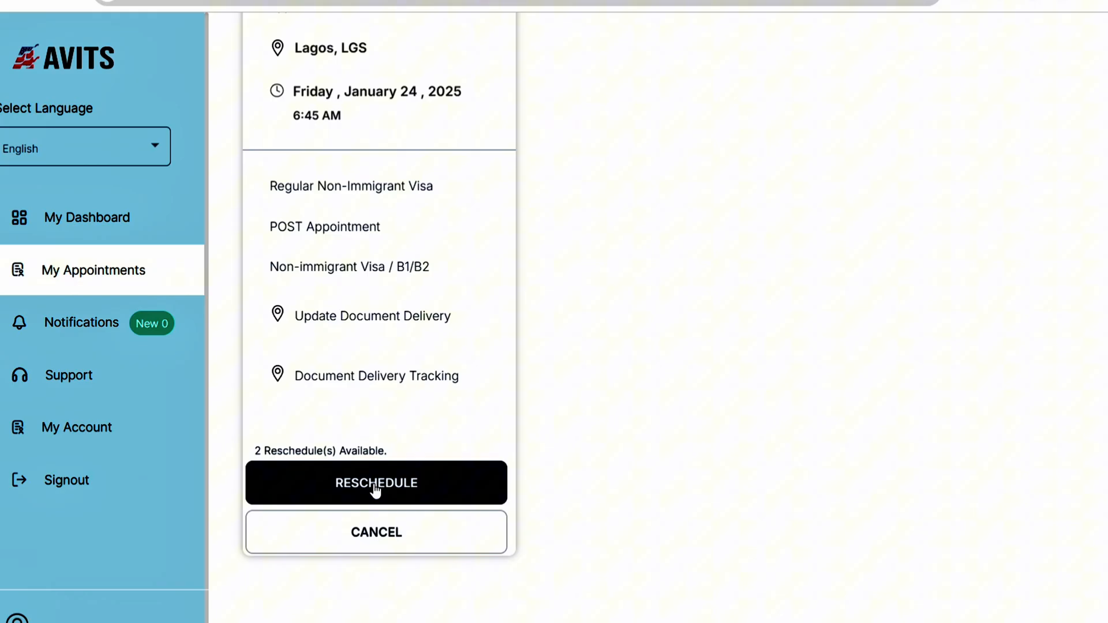
Start rescheduling the Lagos appointment booked for Friday, January 24, 2025 at 6:45 AM
left_click(376, 483)
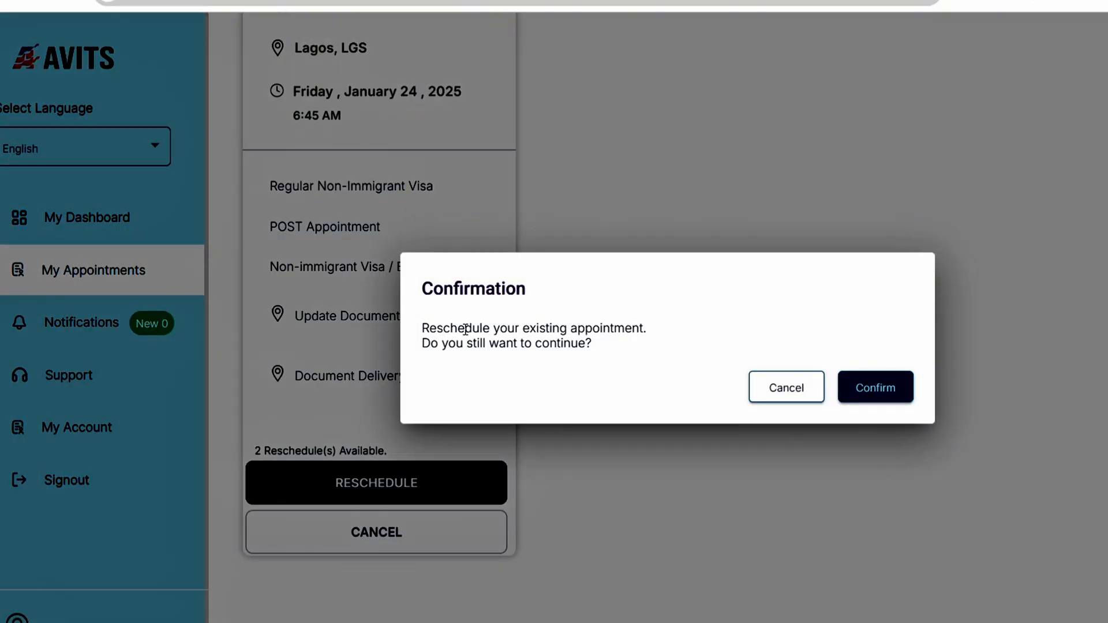
mouse_move(661, 334)
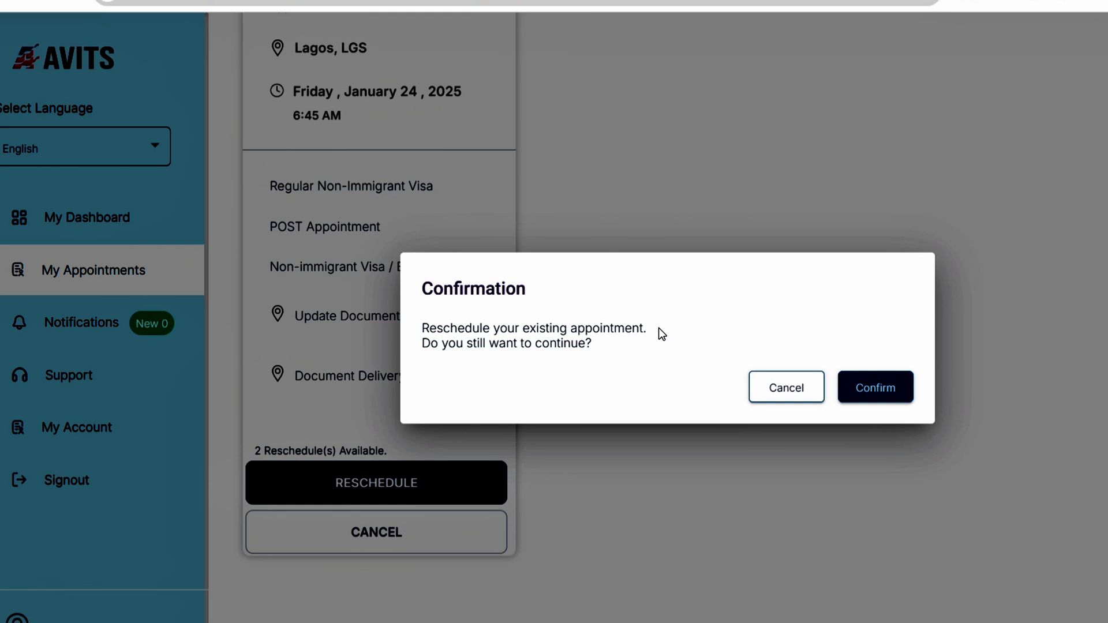
mouse_move(852, 360)
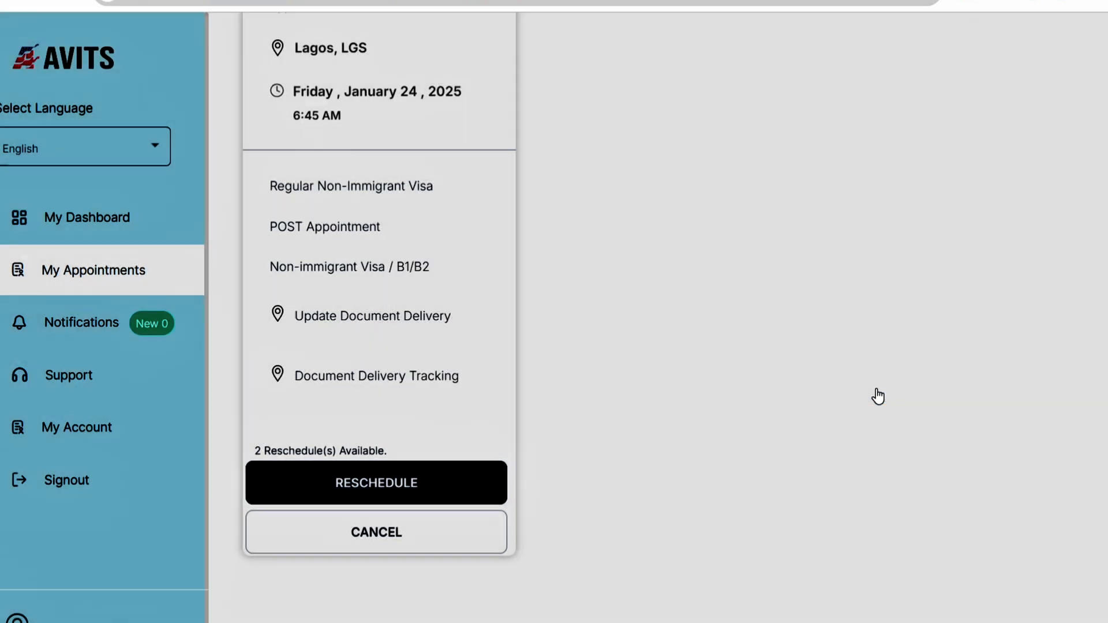
Confirm the reschedule prompt to reach the Consulate Appointment calendar
left_click(377, 482)
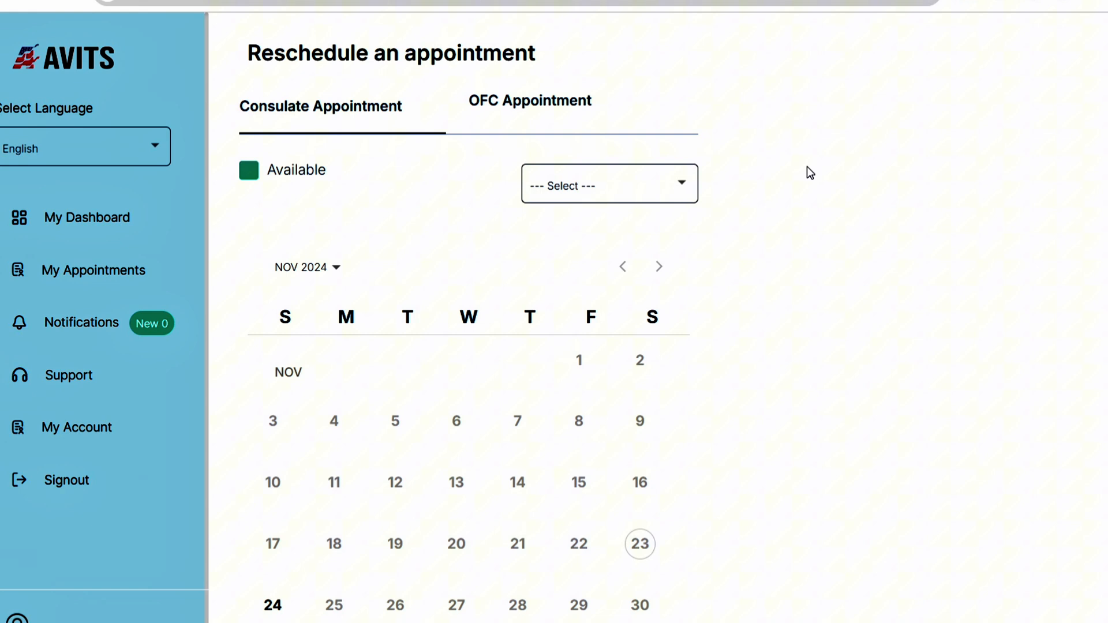
mouse_move(635, 198)
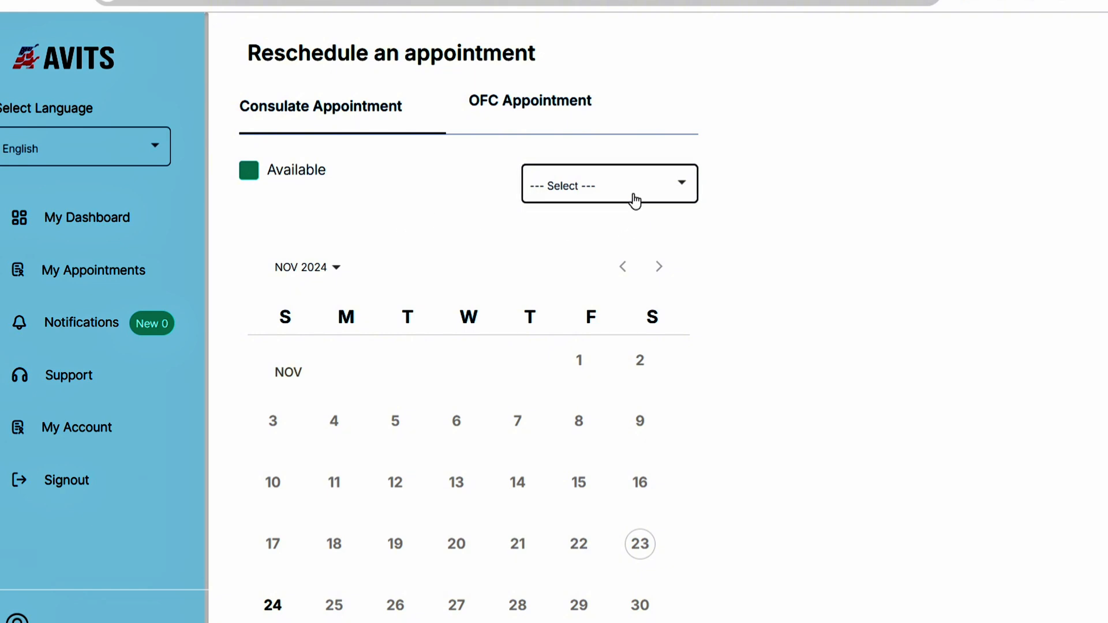
Choose Lagos as the consulate location for the rescheduled appointment
left_click(608, 183)
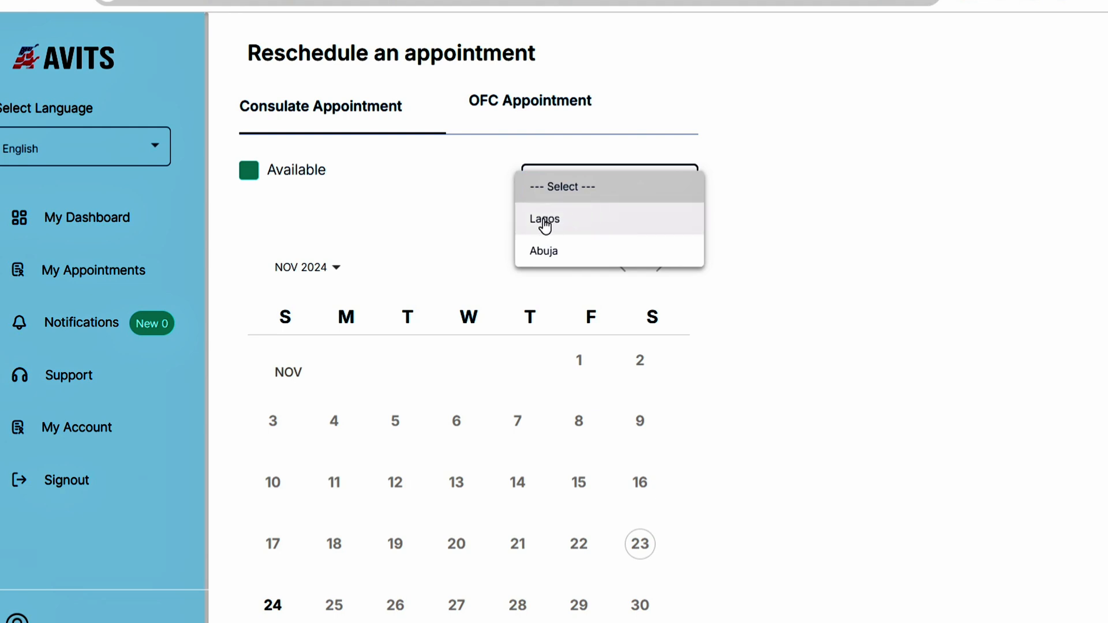
left_click(544, 219)
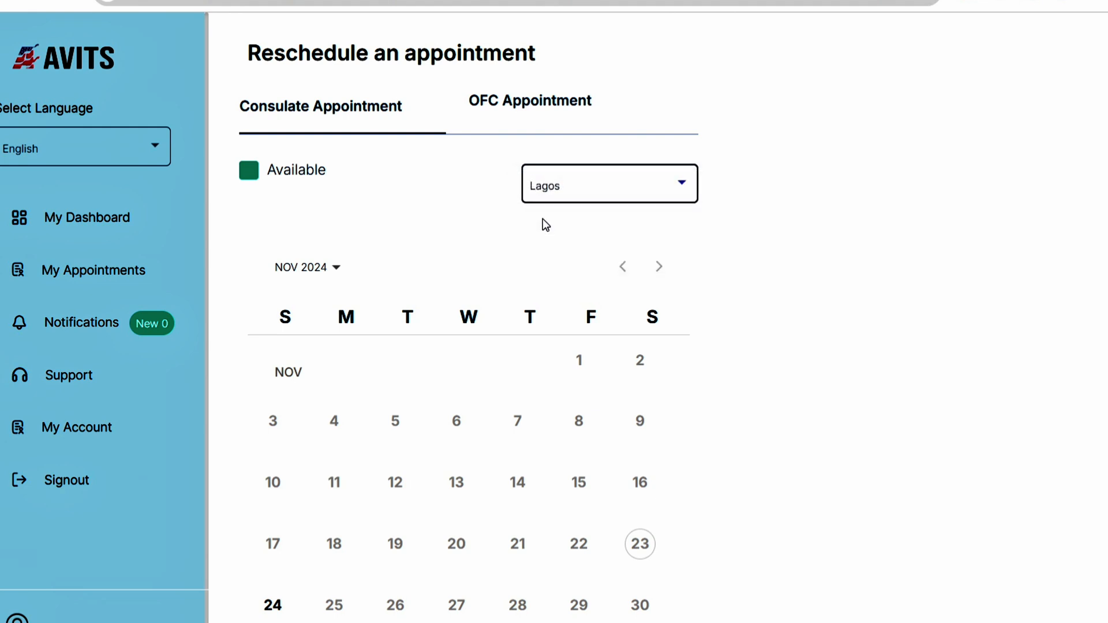
left_click(320, 106)
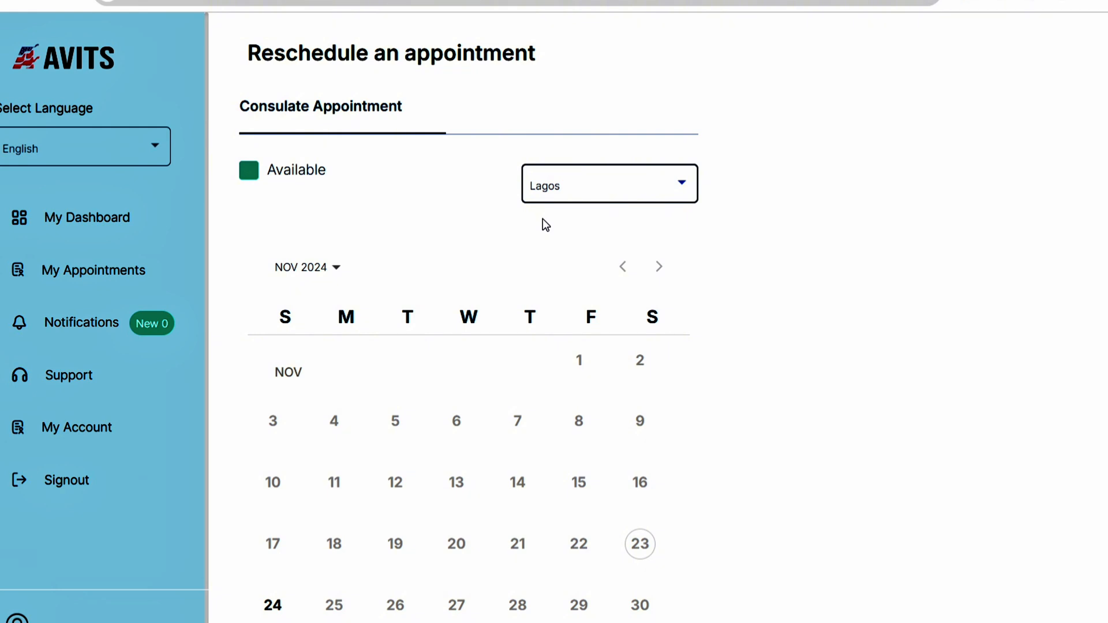
Pick Friday, June 6, 2025 on the calendar and select its 7:00 AM available slot
left_click(658, 267)
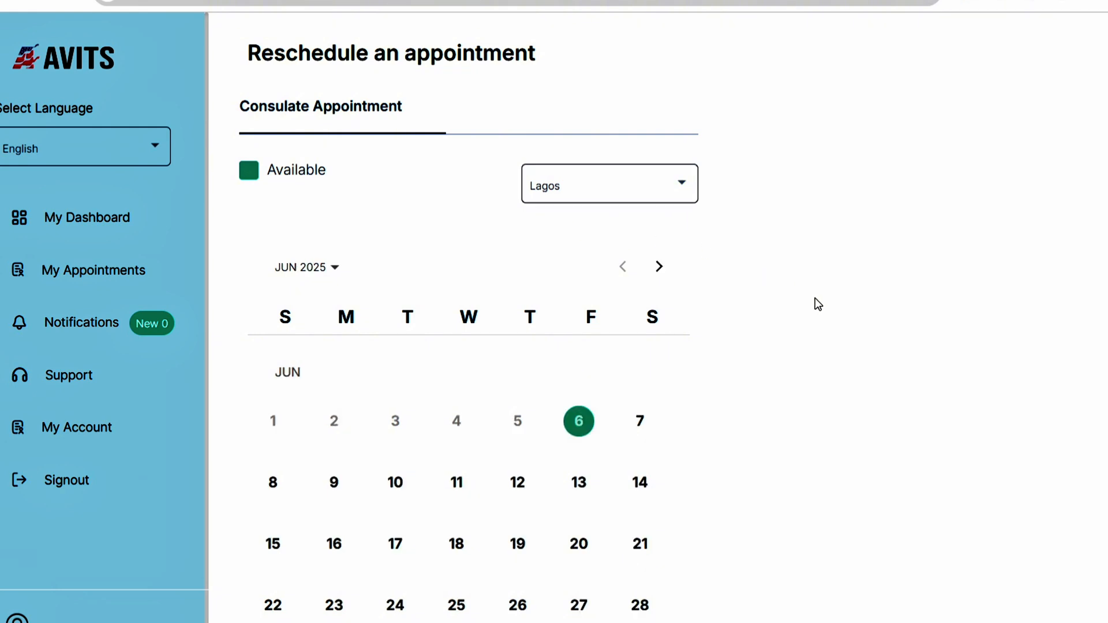
mouse_move(300, 267)
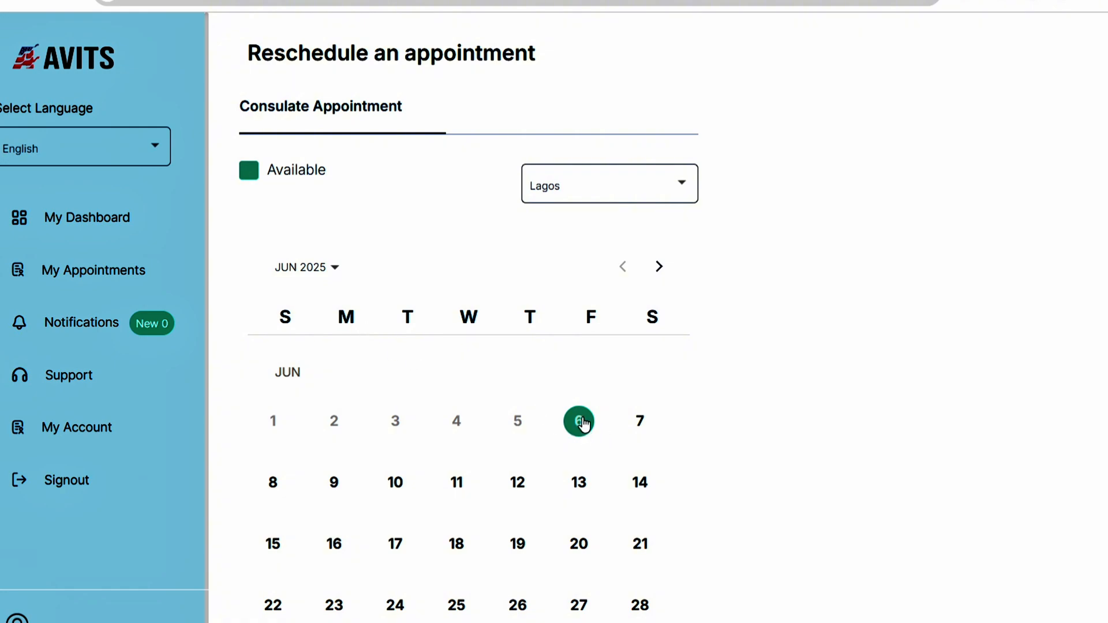
left_click(579, 422)
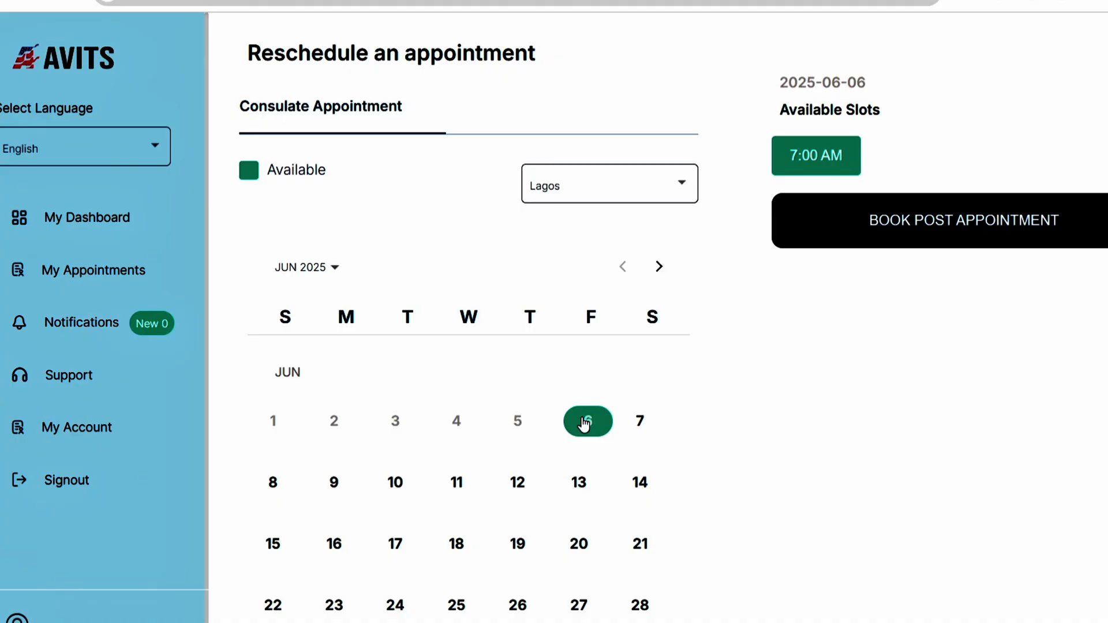
left_click(816, 156)
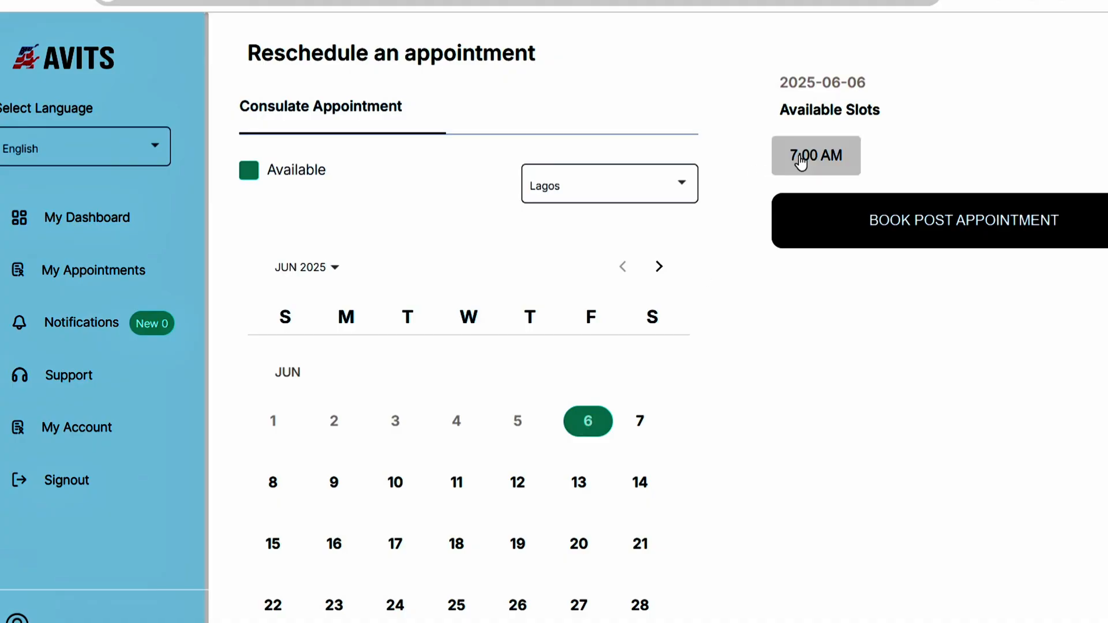
left_click(816, 156)
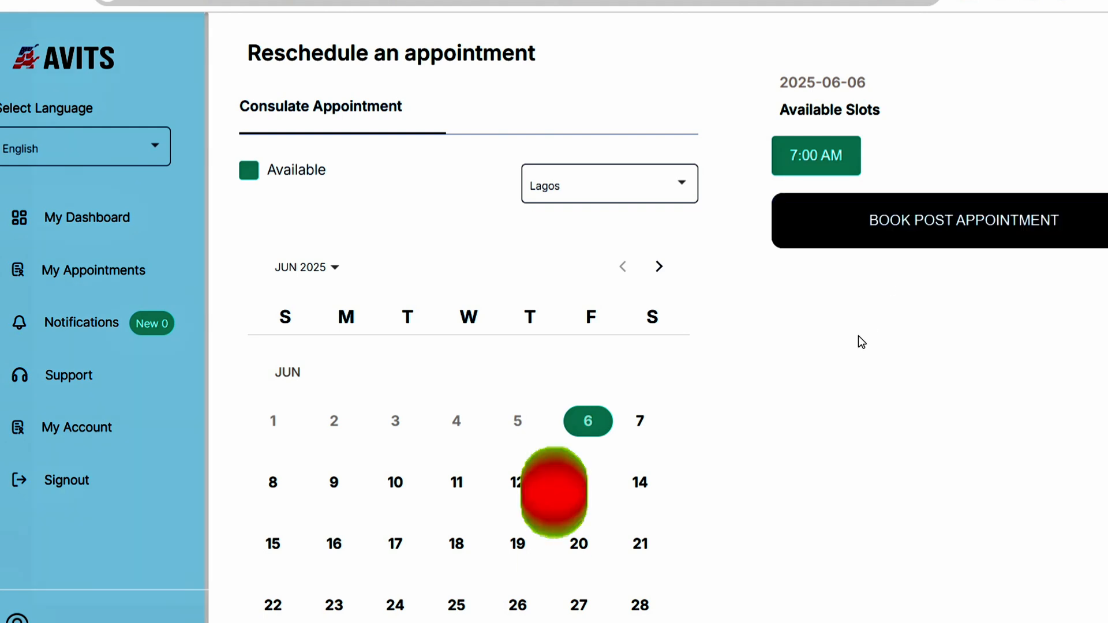